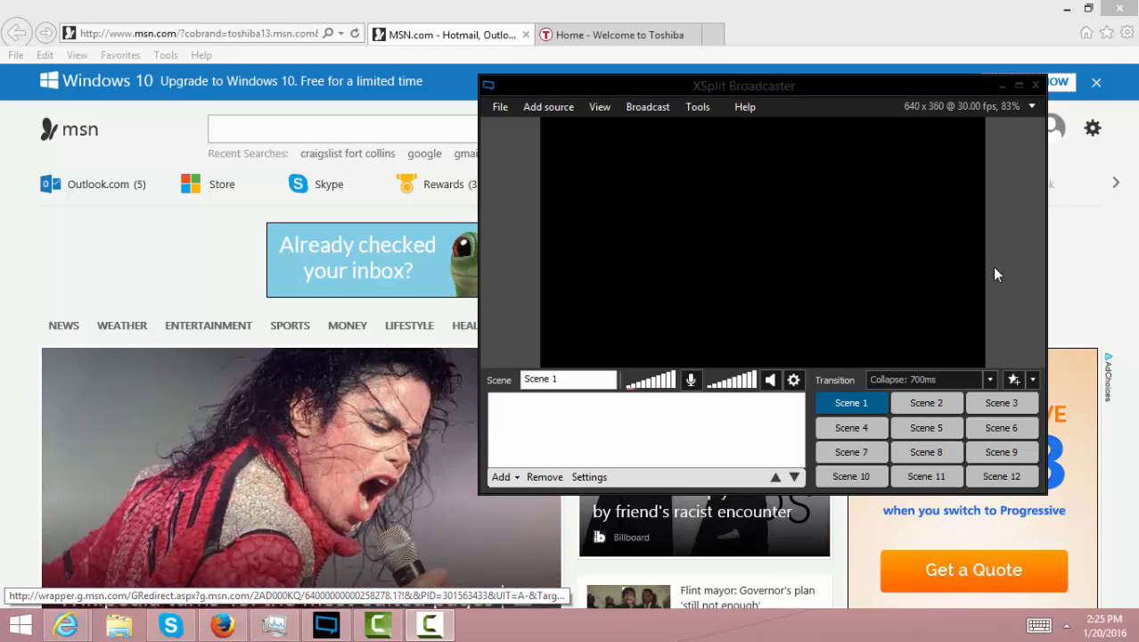
{"action": "mouse_move", "coordinate": [921, 238]}
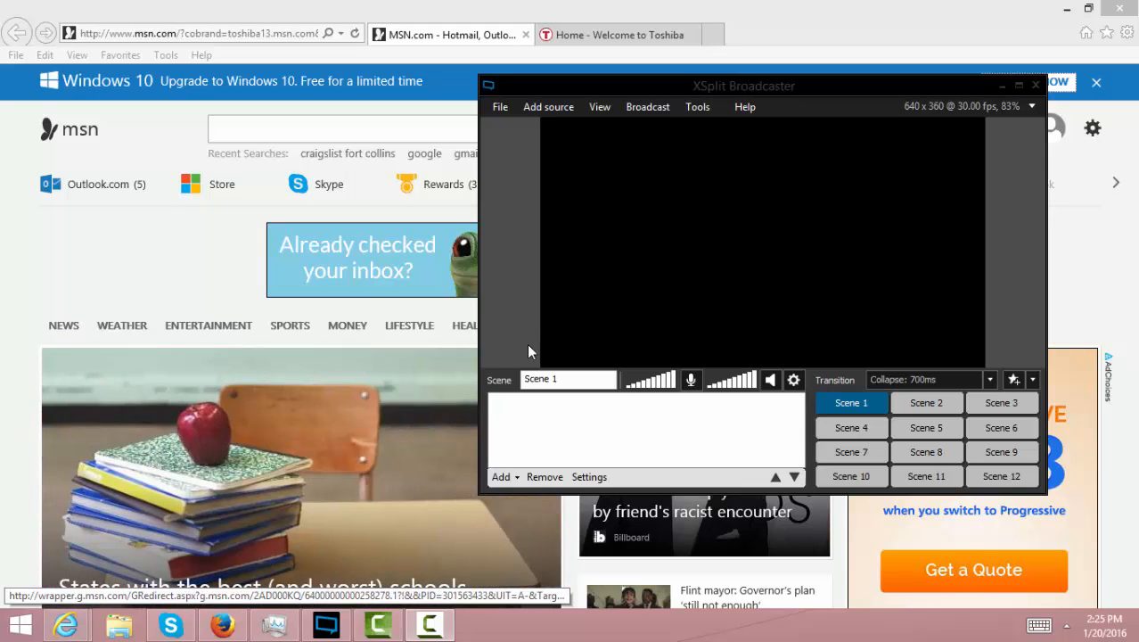
{"action": "mouse_move", "coordinate": [528, 364]}
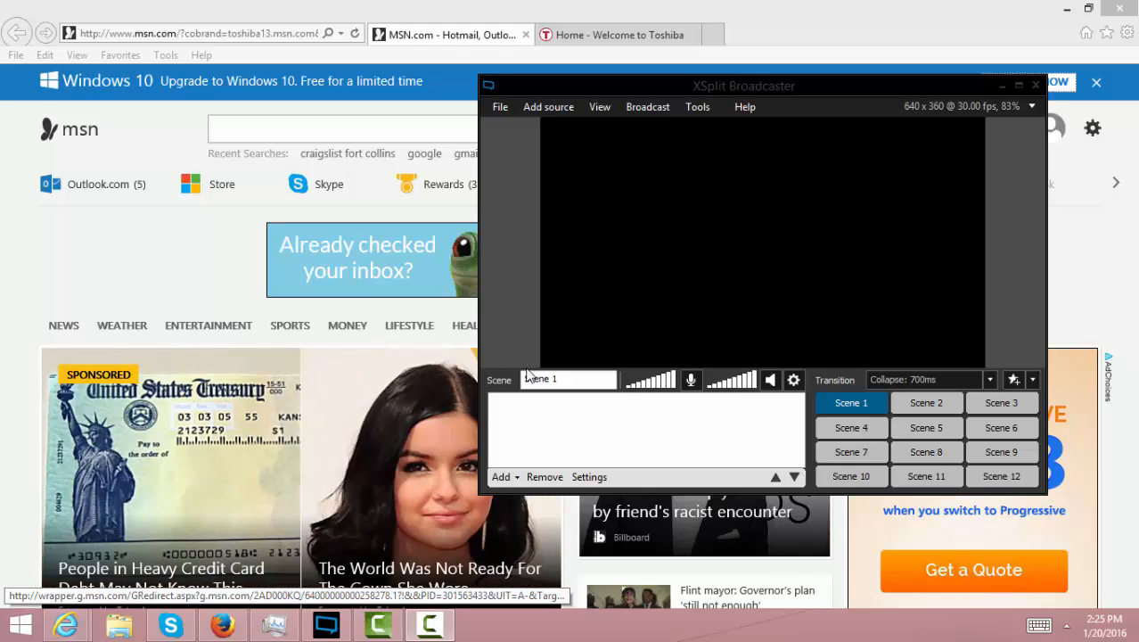
{"action": "mouse_move", "coordinate": [530, 363]}
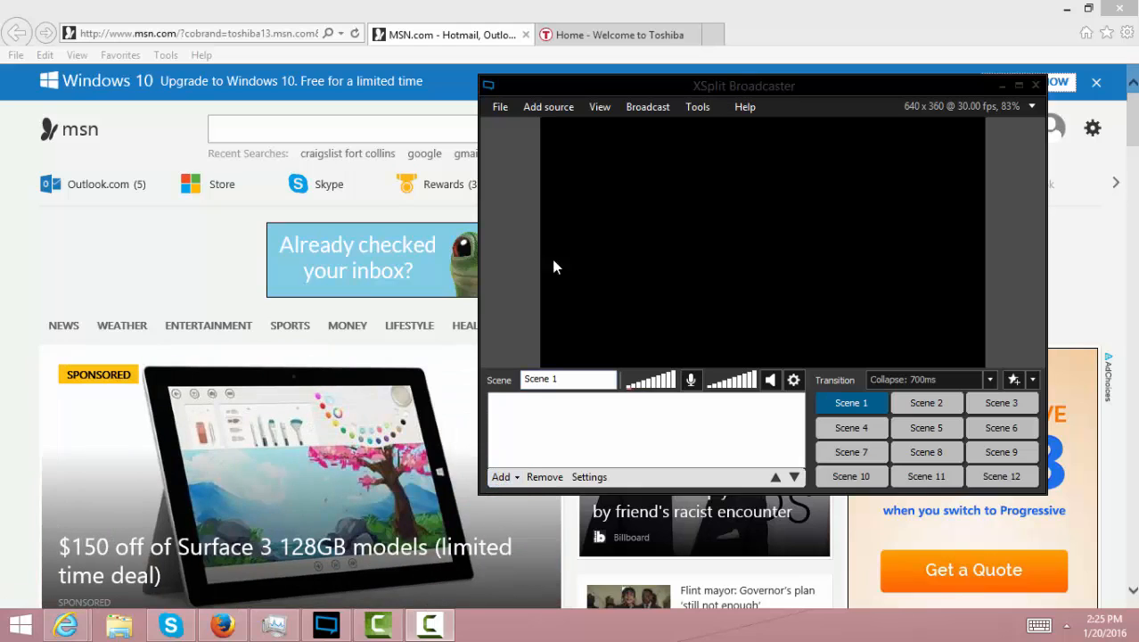
{"action": "mouse_move", "coordinate": [822, 246]}
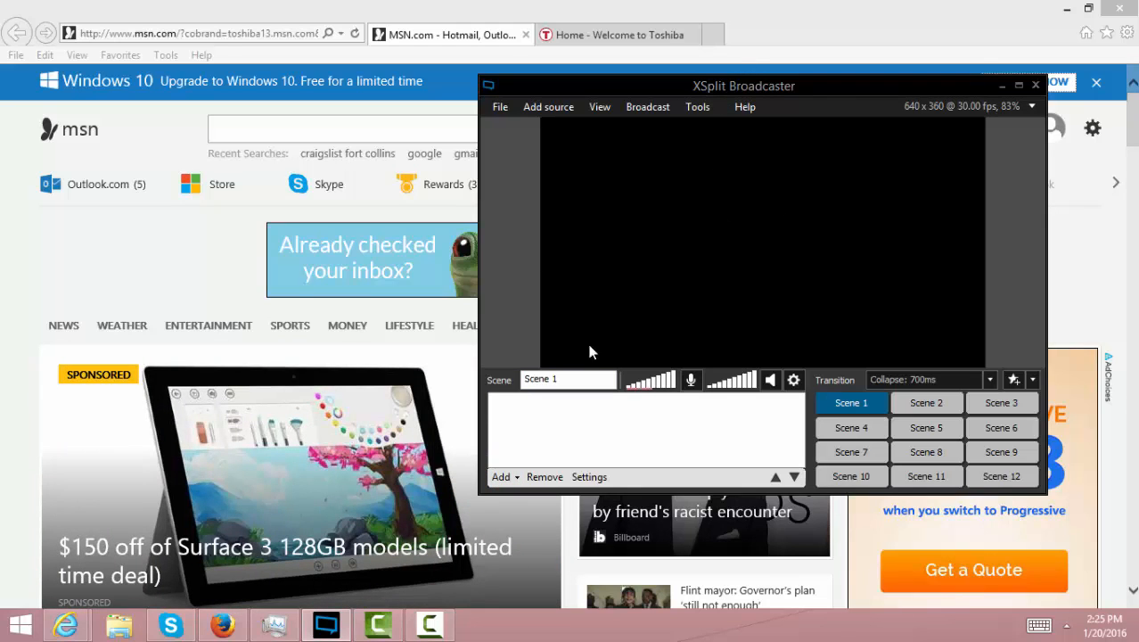
Step: Add the MSN.com Internet Explorer window as a capture source and move XSplit aside
{"action": "left_click", "coordinate": [501, 478]}
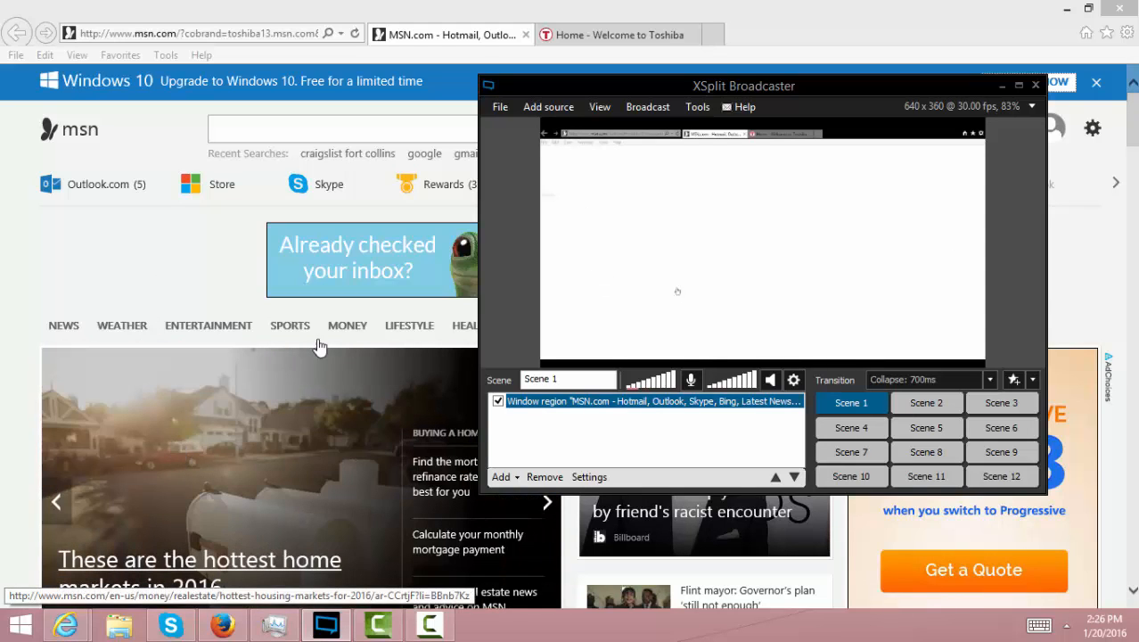
{"action": "mouse_move", "coordinate": [280, 486]}
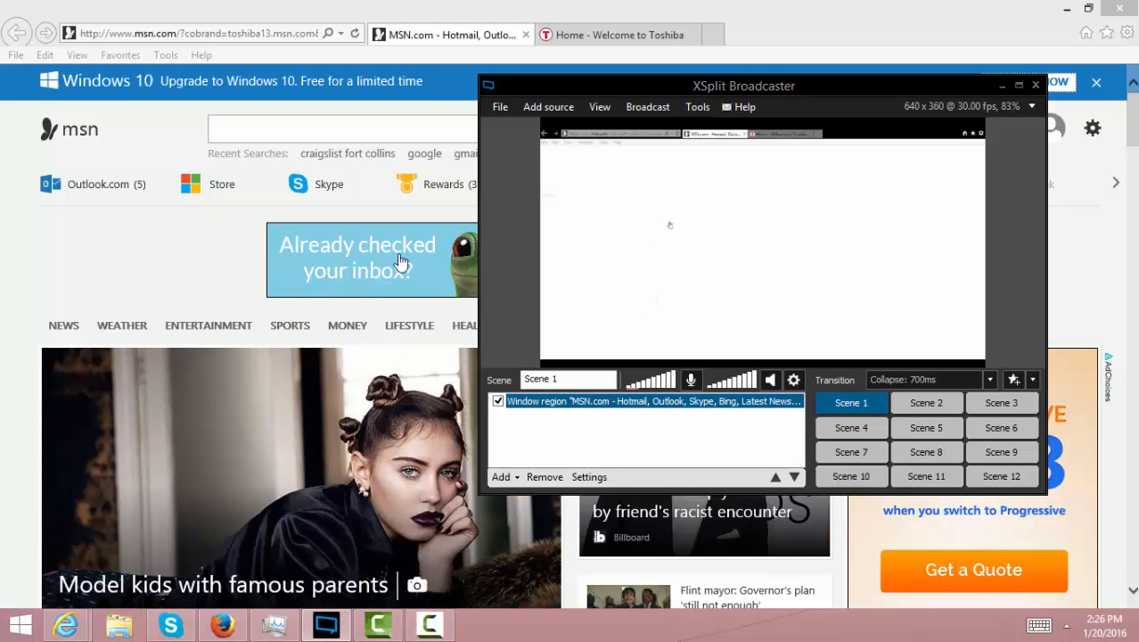
{"action": "left_click_drag", "start_coordinate": [745, 85], "coordinate": [866, 83]}
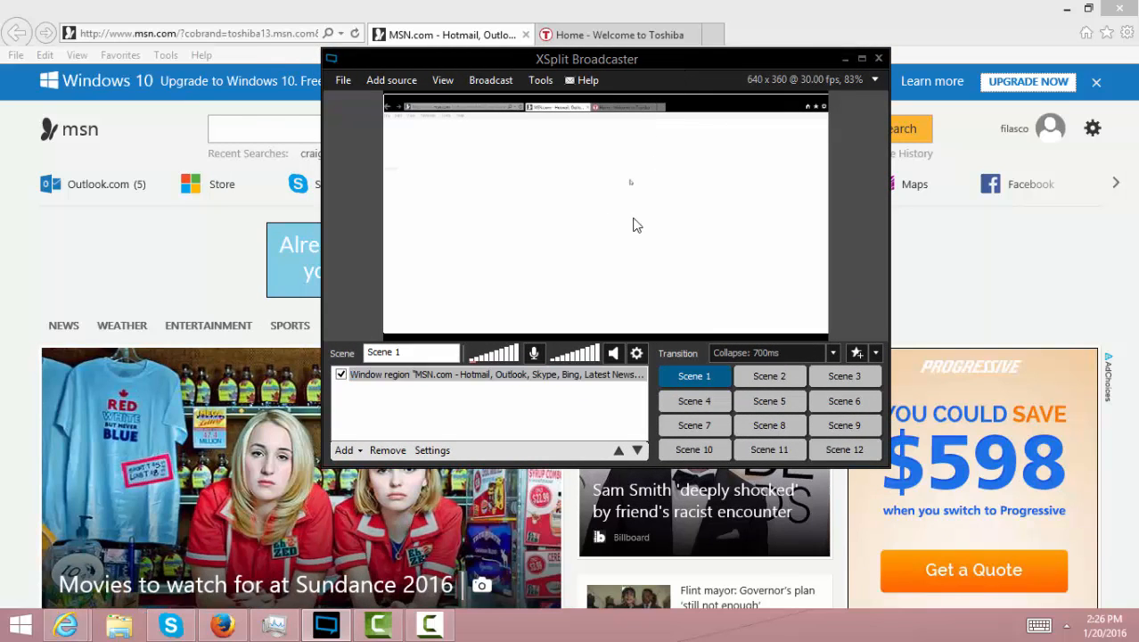
{"action": "mouse_move", "coordinate": [631, 224]}
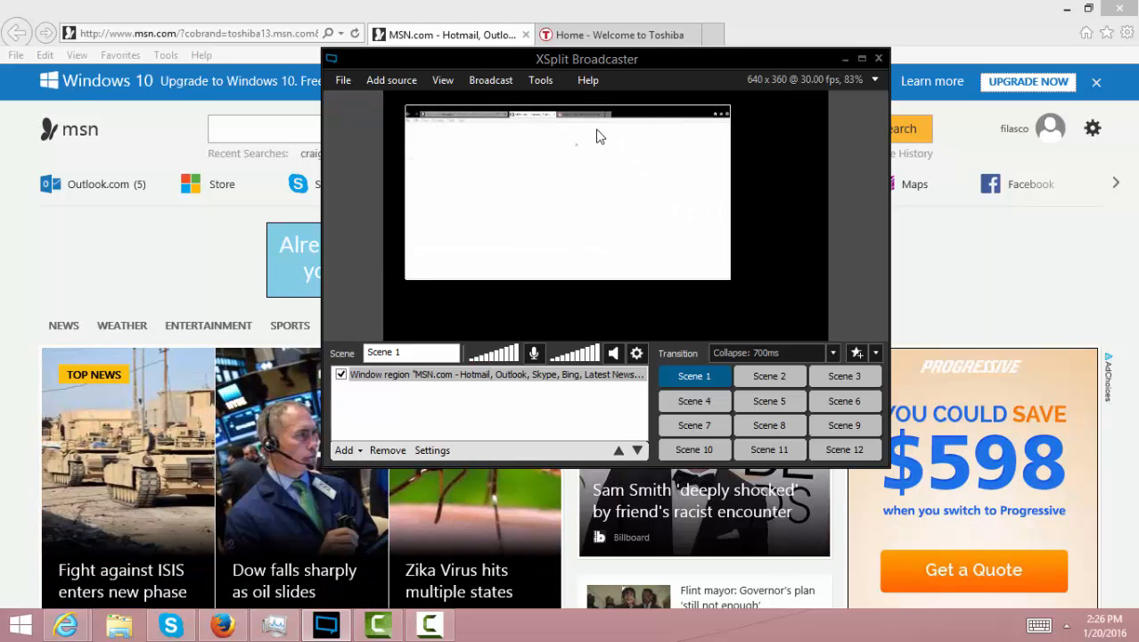
{"action": "mouse_move", "coordinate": [588, 148]}
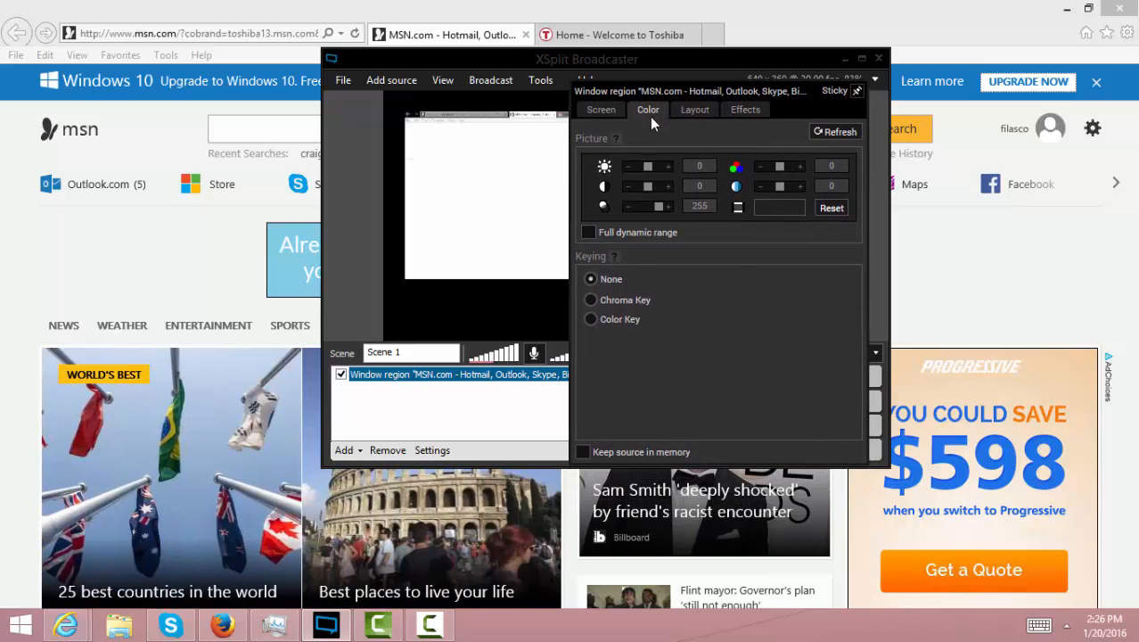
Step: Uncheck Exclusive Window Capture on the Screen settings so the MSN page renders in preview
{"action": "left_click", "coordinate": [601, 109]}
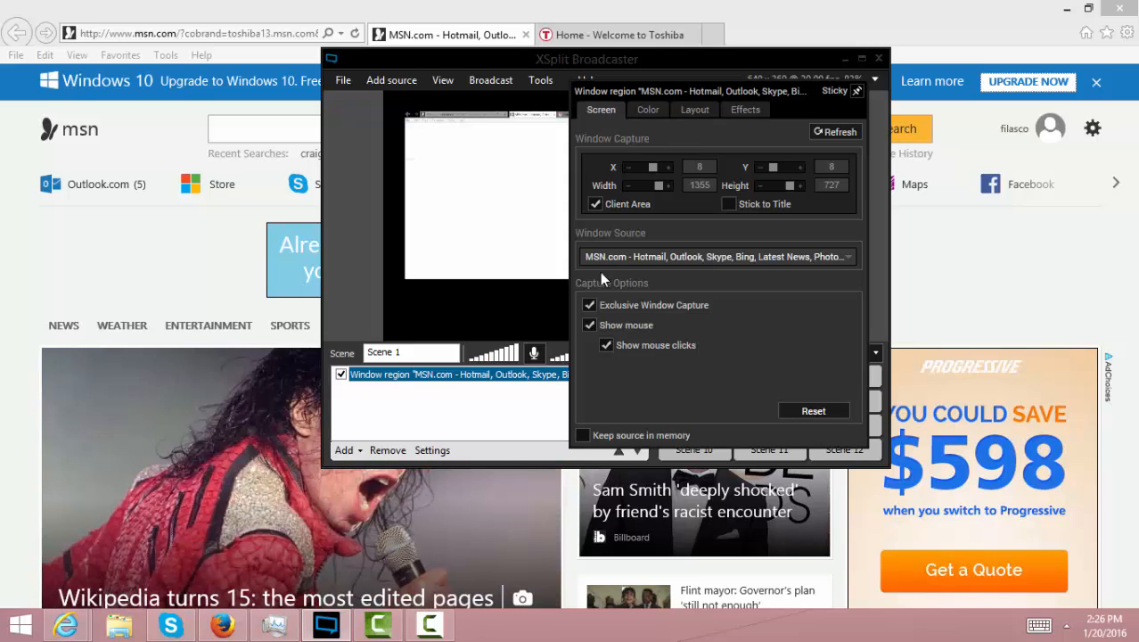
{"action": "left_click", "coordinate": [588, 305]}
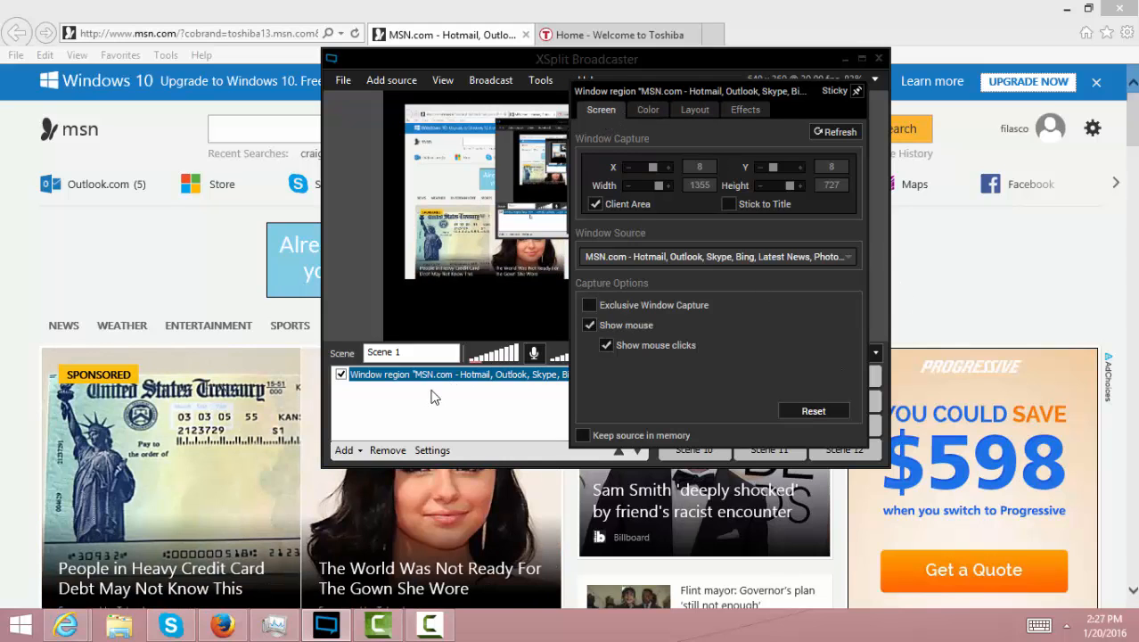
Step: Re-enable Exclusive Window Capture for the source, returning the preview to a white frame
{"action": "left_click", "coordinate": [859, 89]}
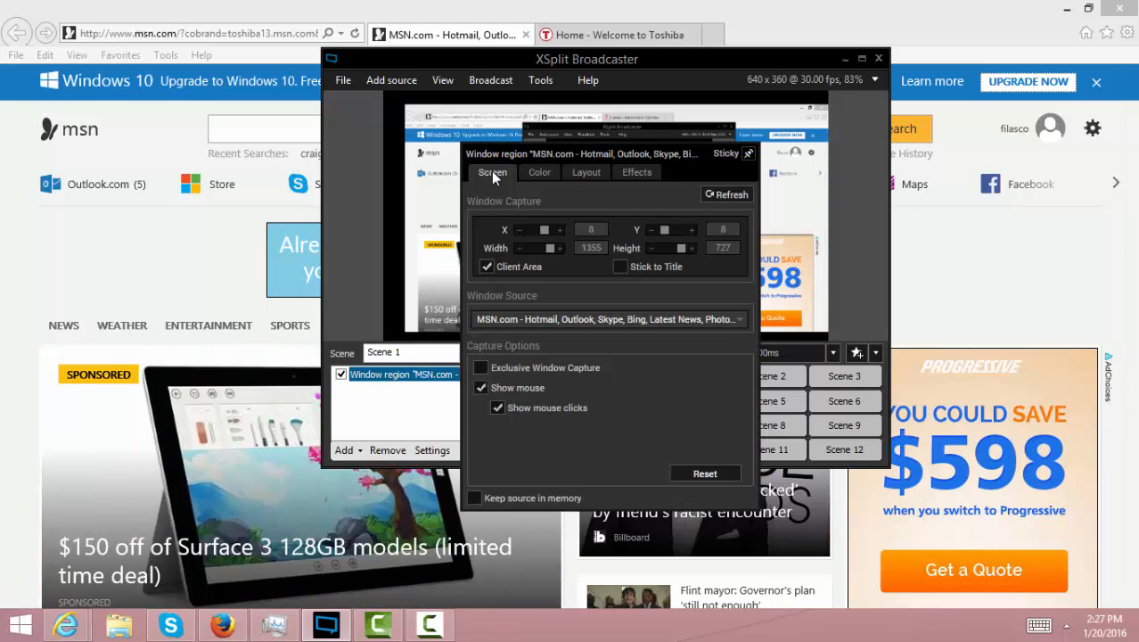
{"action": "left_click", "coordinate": [481, 367]}
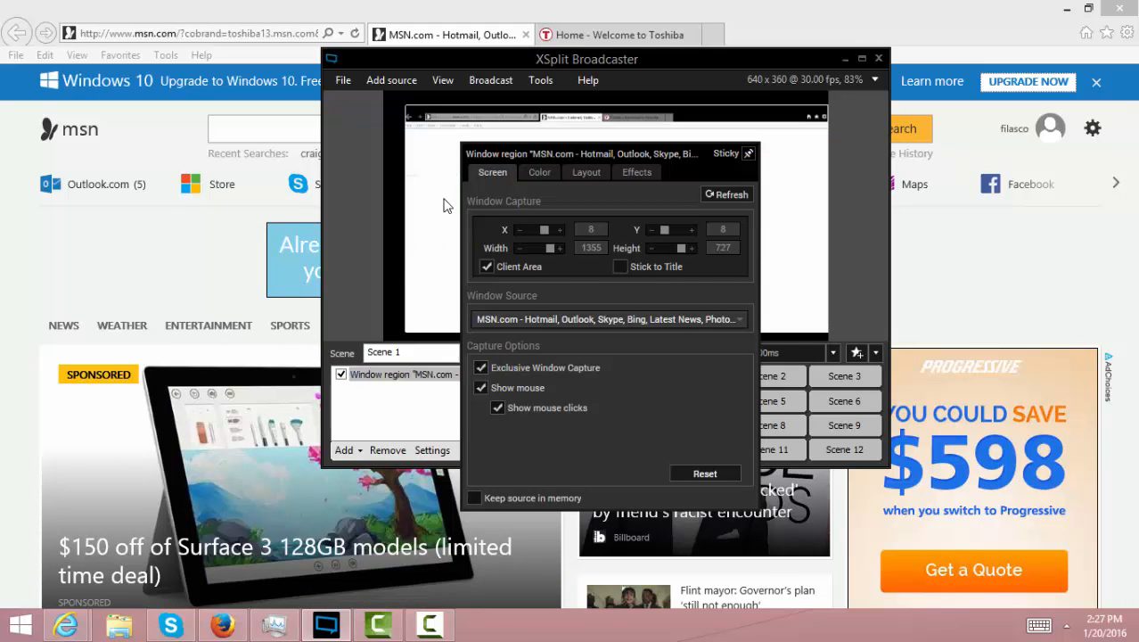